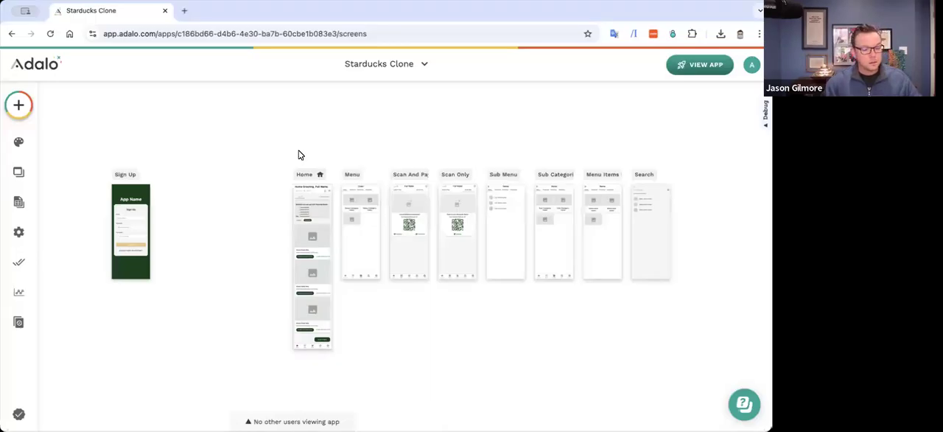
{"action": "mouse_move", "coordinate": [359, 106]}
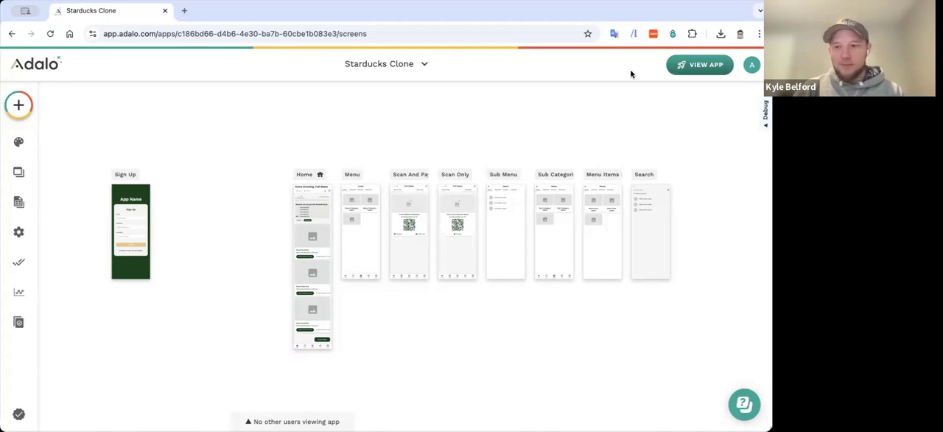
Launch the Starducks Clone staging preview and scroll through the home feed promo cards
{"action": "left_click", "coordinate": [699, 64]}
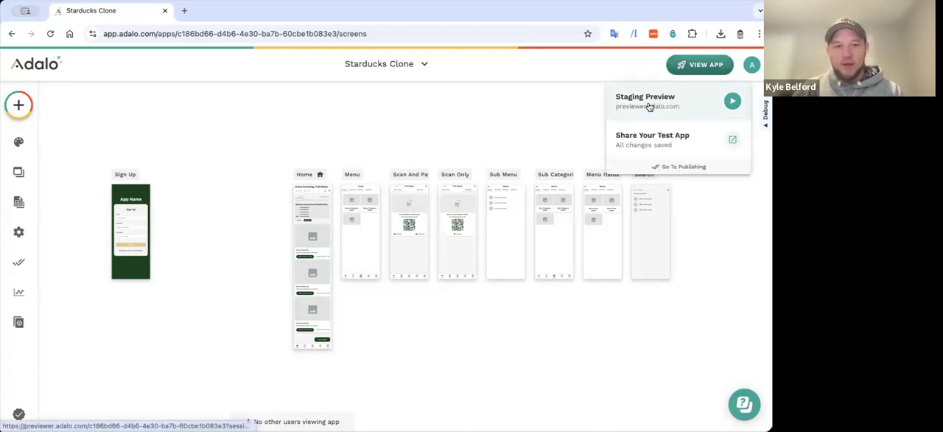
{"action": "left_click", "coordinate": [733, 101]}
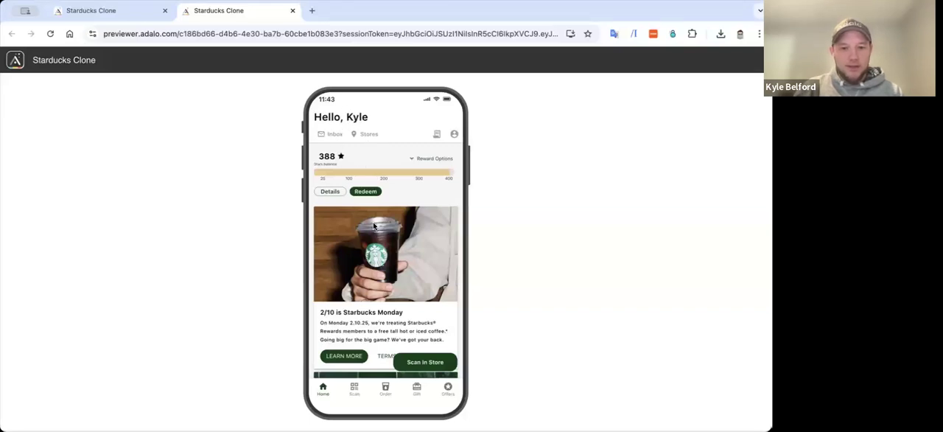
{"action": "scroll", "scroll_direction": "down", "scroll_amount": 3}
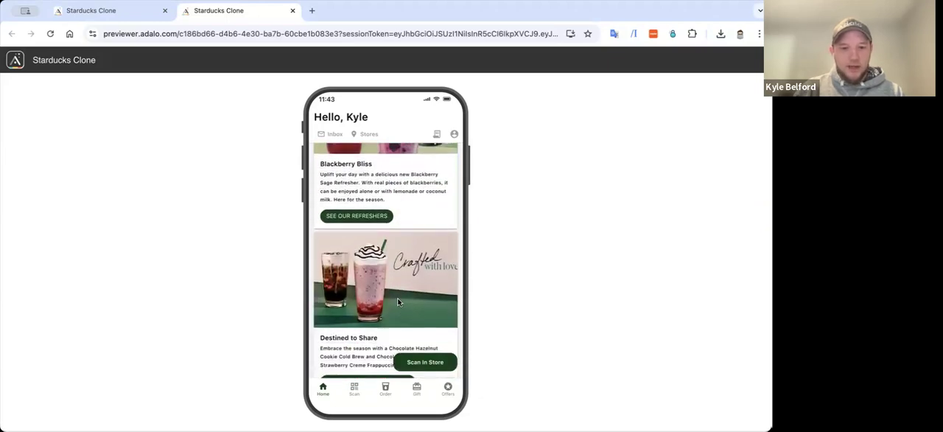
{"action": "scroll", "scroll_direction": "down", "scroll_amount": 3}
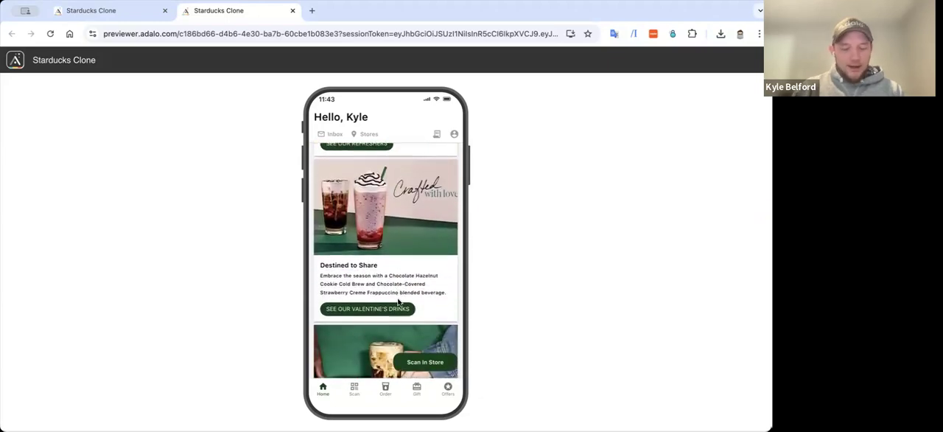
{"action": "scroll", "scroll_direction": "down", "scroll_amount": 3}
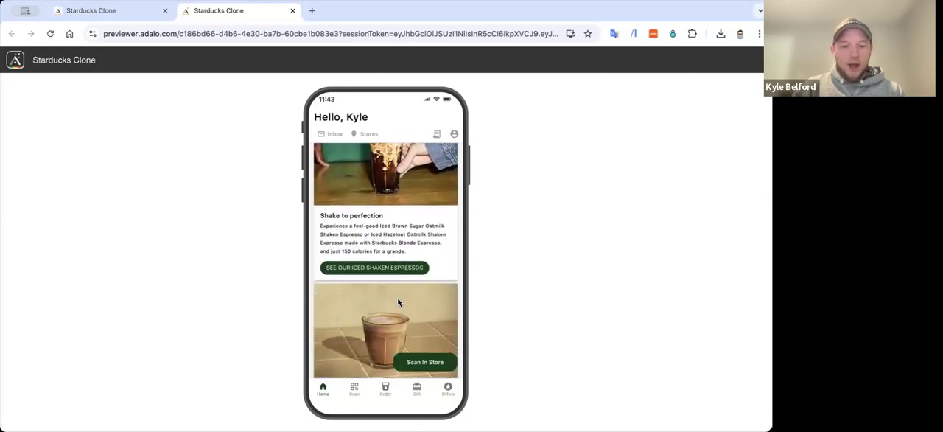
{"action": "scroll", "scroll_direction": "down", "scroll_amount": 3}
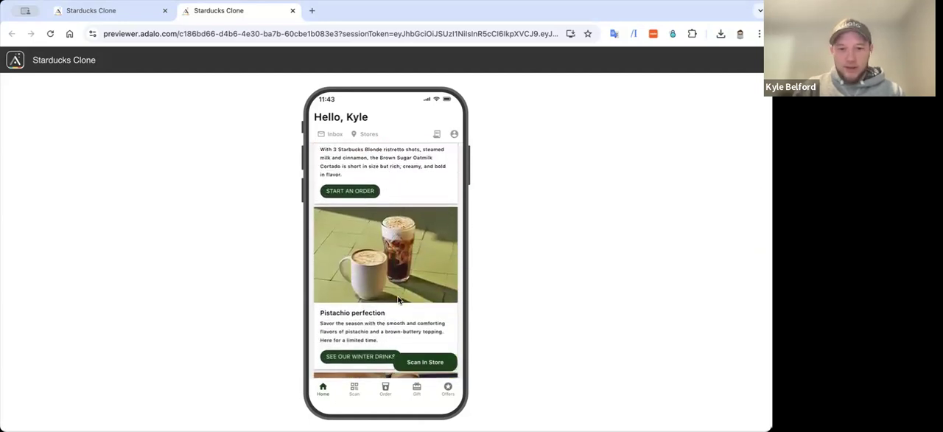
{"action": "scroll", "scroll_direction": "down", "scroll_amount": 3}
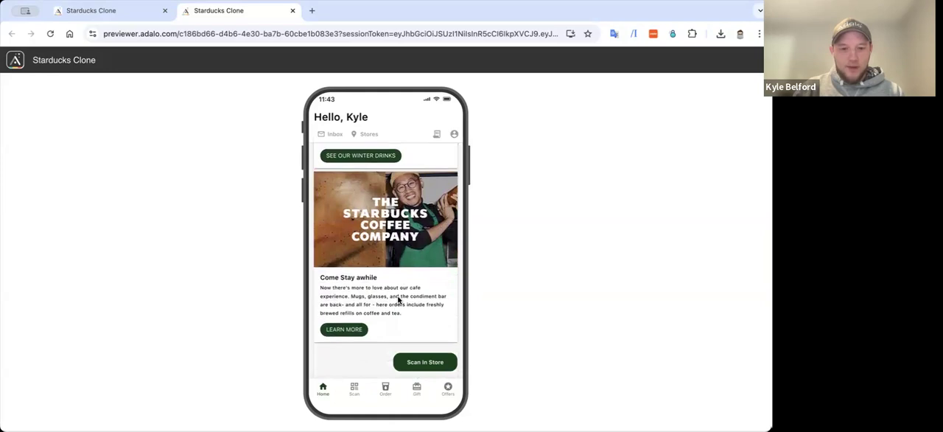
{"action": "scroll", "scroll_direction": "down", "scroll_amount": 3}
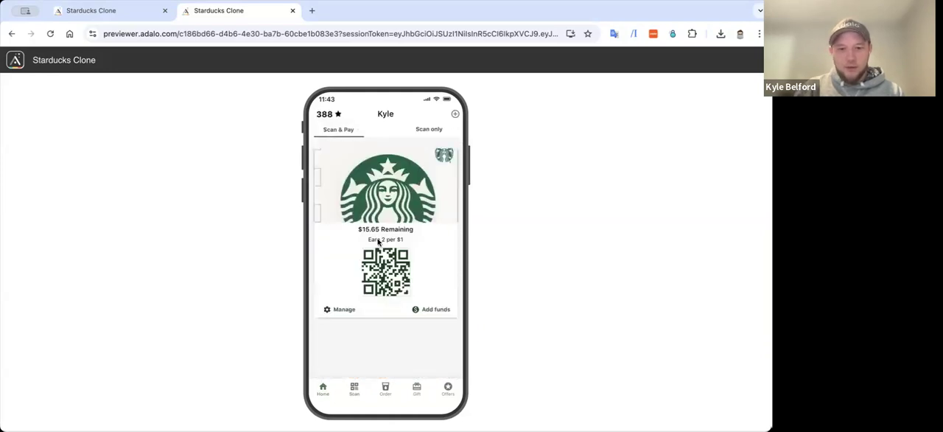
Switch between the Scan only card and the Scan & Pay card
{"action": "left_click", "coordinate": [429, 128]}
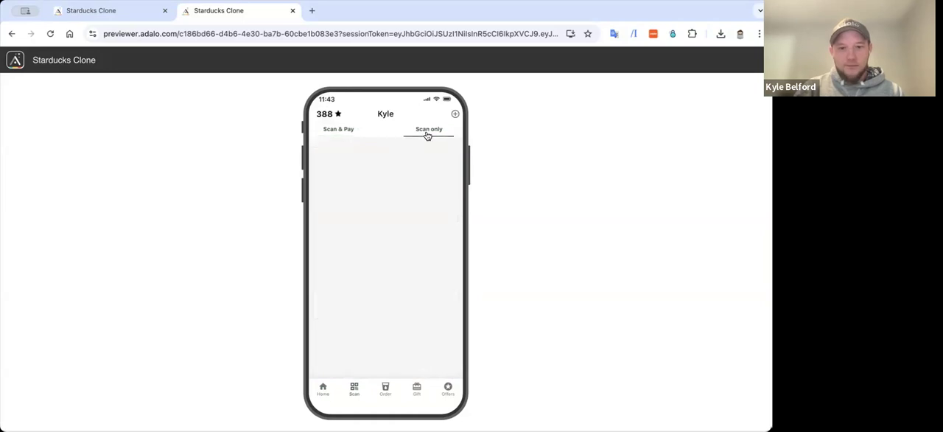
{"action": "left_click", "coordinate": [429, 129]}
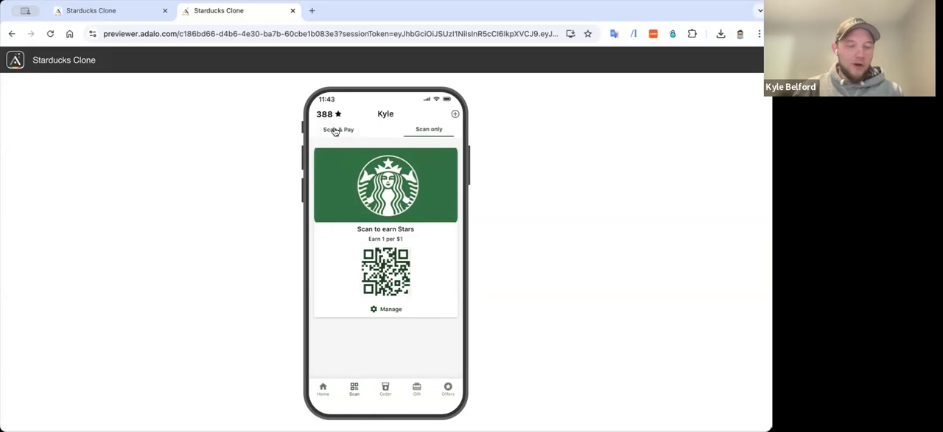
{"action": "left_click", "coordinate": [338, 129]}
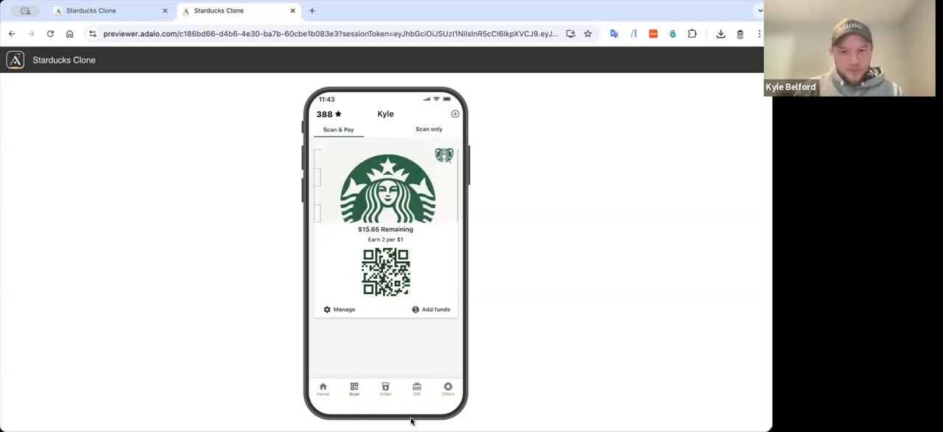
Browse Order > Drinks > Hot Coffee, then go back to the Order menu
{"action": "left_click", "coordinate": [386, 388]}
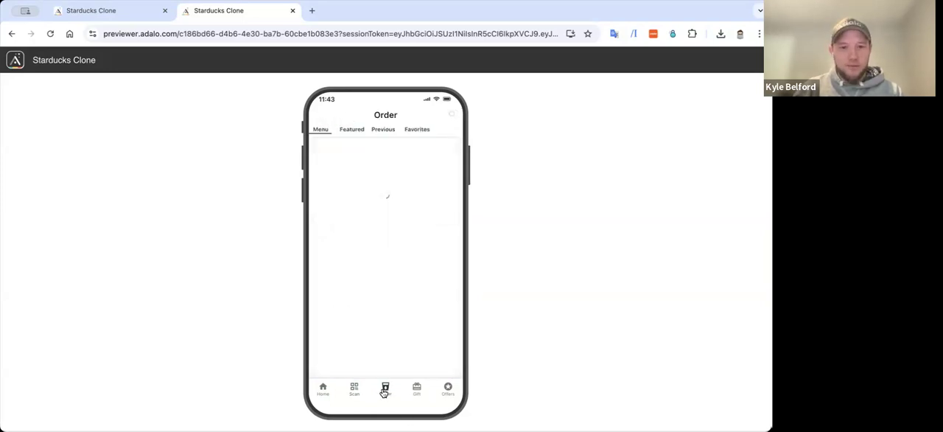
{"action": "left_click", "coordinate": [386, 389]}
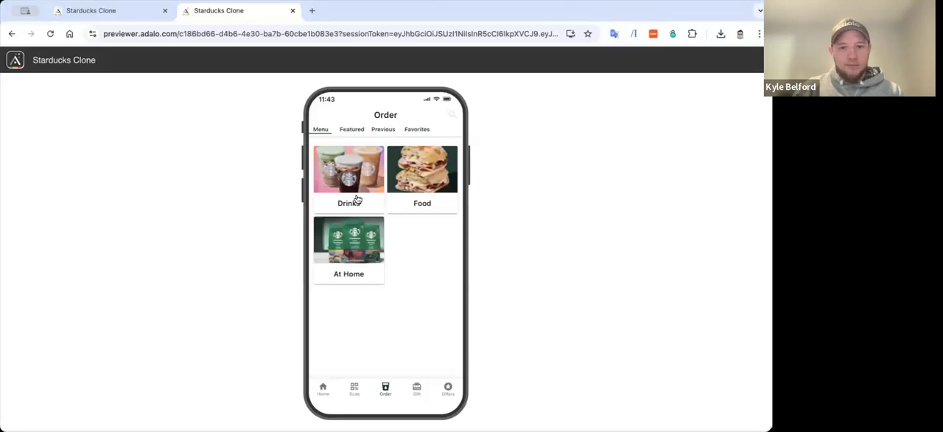
{"action": "left_click", "coordinate": [349, 177]}
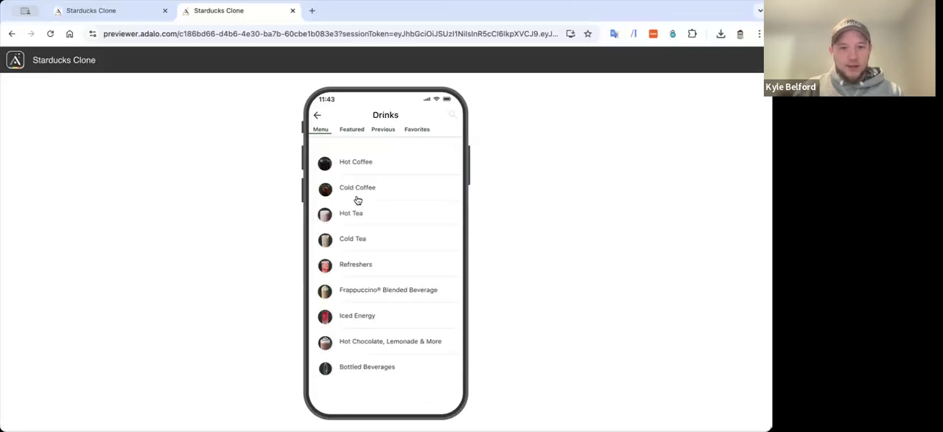
{"action": "left_click", "coordinate": [356, 161]}
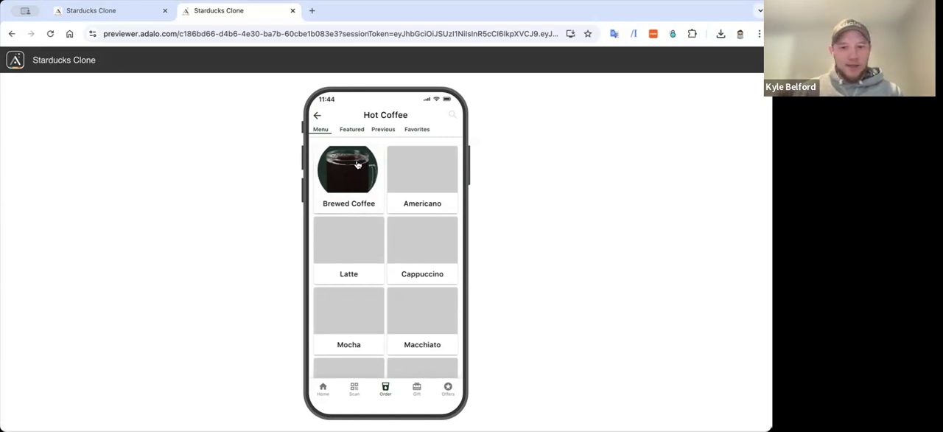
{"action": "mouse_move", "coordinate": [319, 118]}
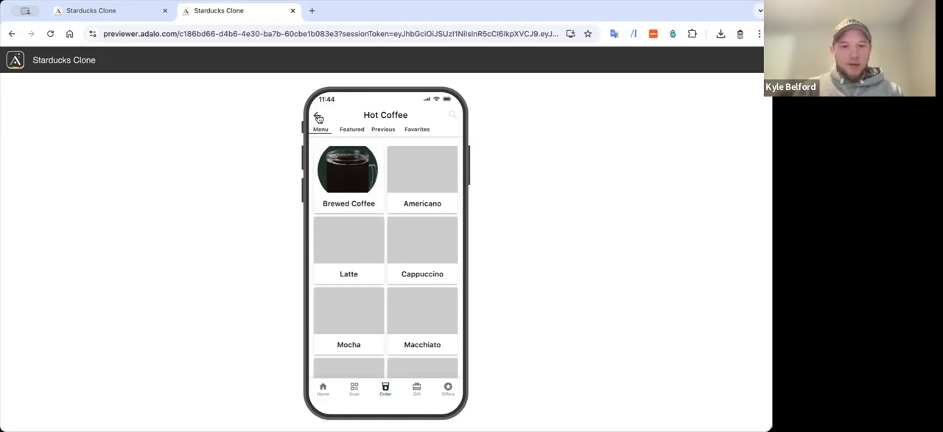
{"action": "left_click", "coordinate": [319, 116]}
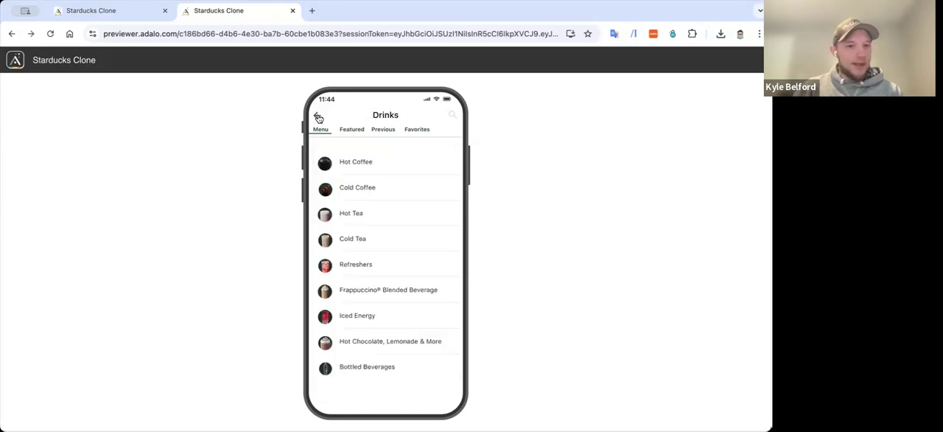
{"action": "left_click", "coordinate": [318, 117]}
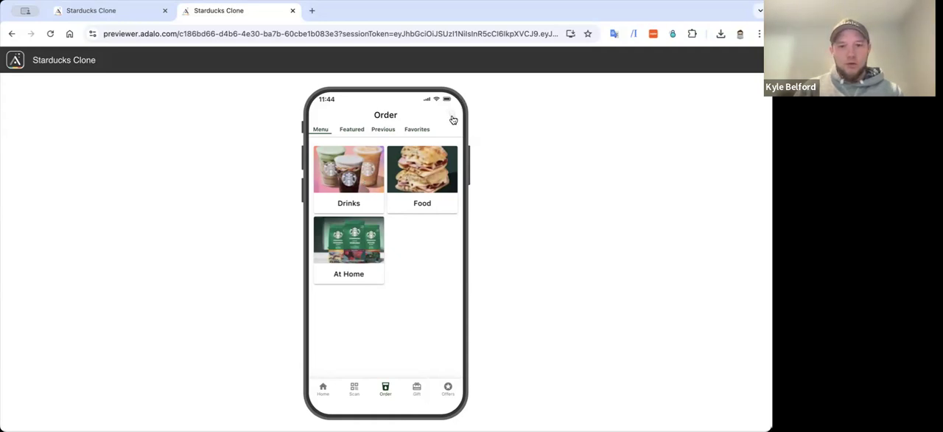
Search the Order menu for 'eth', close the search, and go to the home feed
{"action": "left_click", "coordinate": [454, 119]}
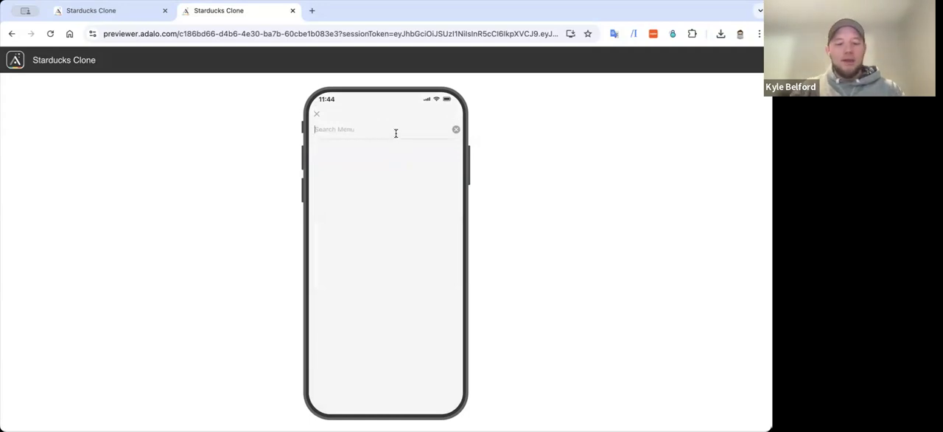
{"action": "type", "text": "eth"}
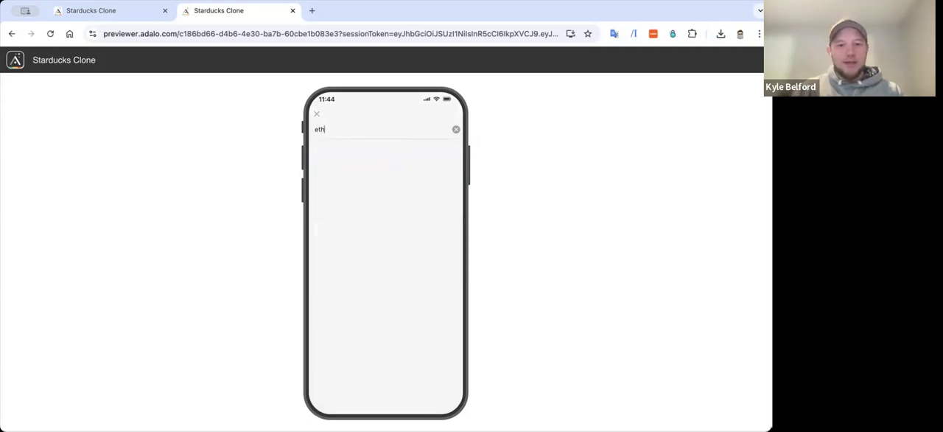
{"action": "type", "text": "eth"}
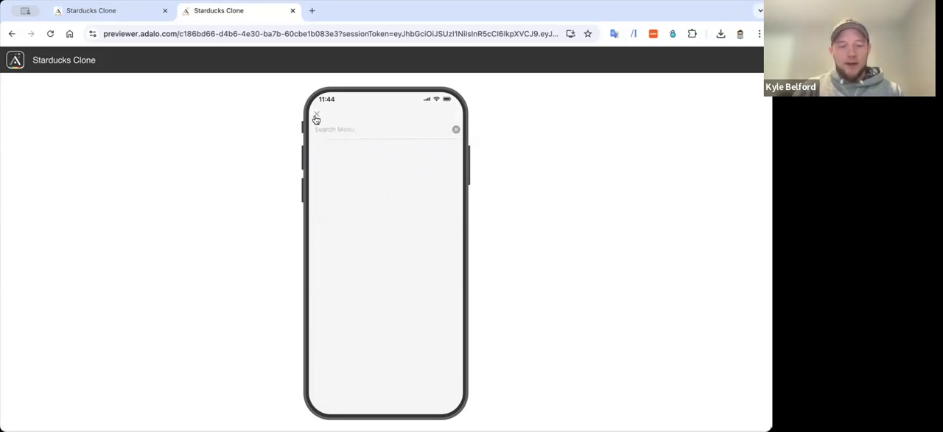
{"action": "left_click", "coordinate": [317, 116]}
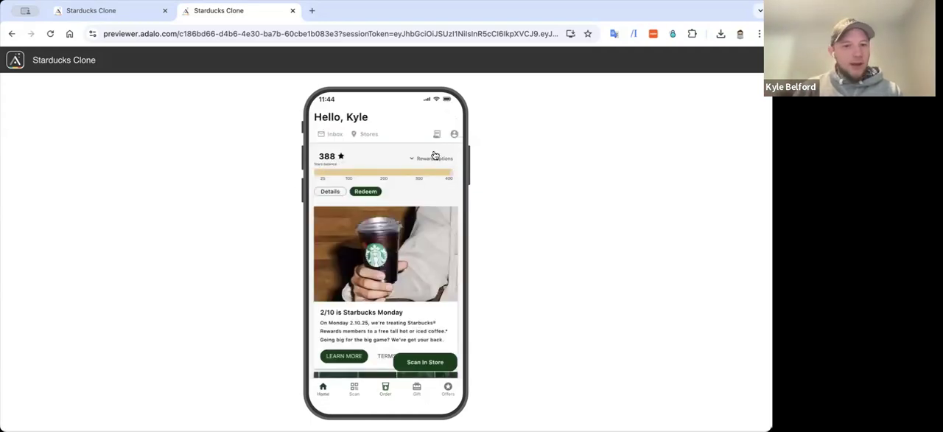
{"action": "left_click", "coordinate": [431, 158]}
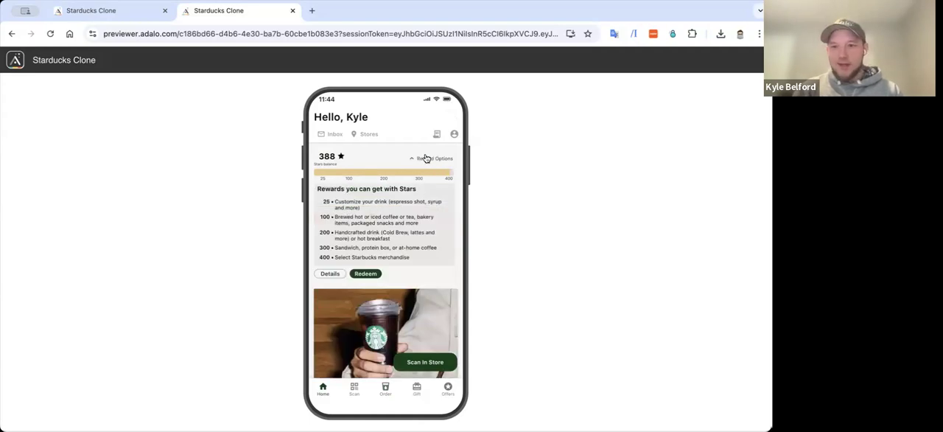
Collapse the rewards breakdown in the app preview
{"action": "left_click", "coordinate": [110, 10]}
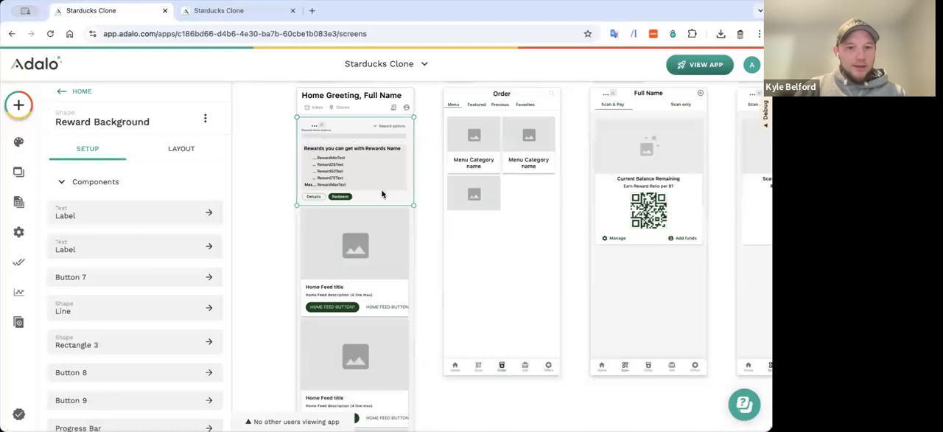
Switch back to the running Starducks Clone preview
{"action": "left_click", "coordinate": [699, 65]}
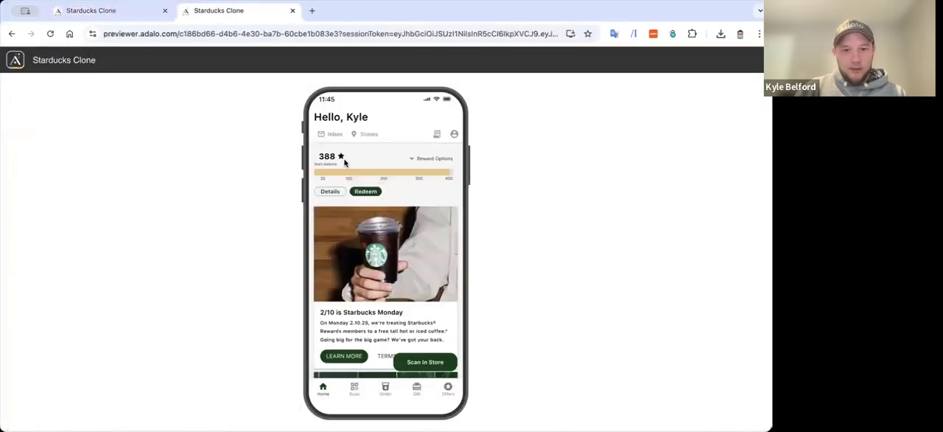
{"action": "mouse_move", "coordinate": [352, 159]}
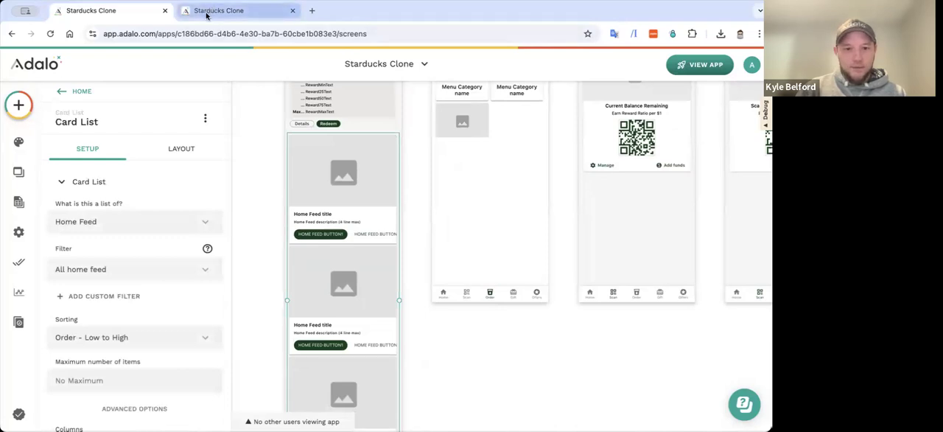
{"action": "left_click", "coordinate": [699, 64]}
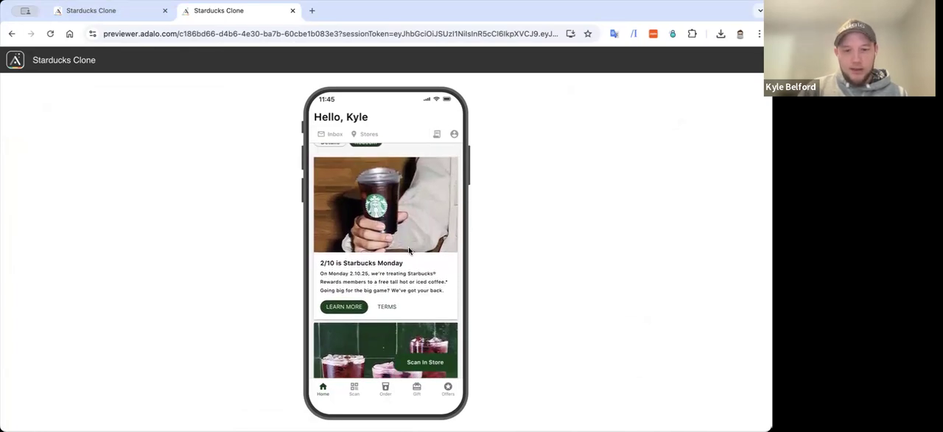
{"action": "scroll", "scroll_direction": "down", "scroll_amount": 3}
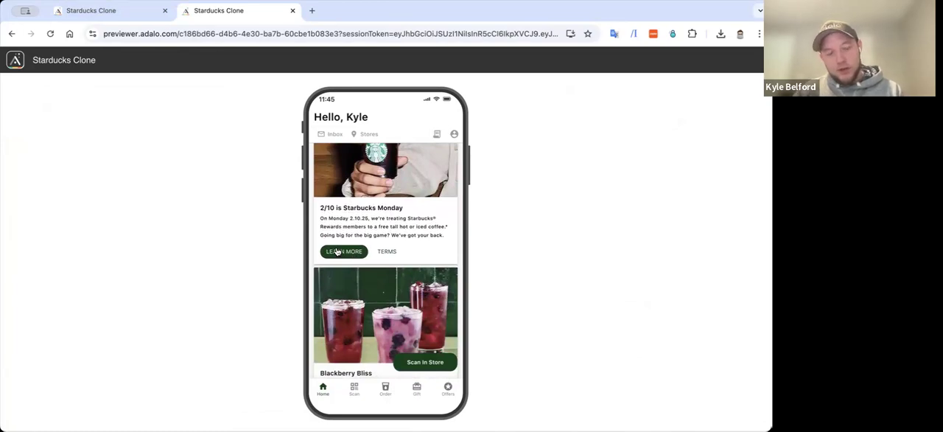
{"action": "mouse_move", "coordinate": [380, 203]}
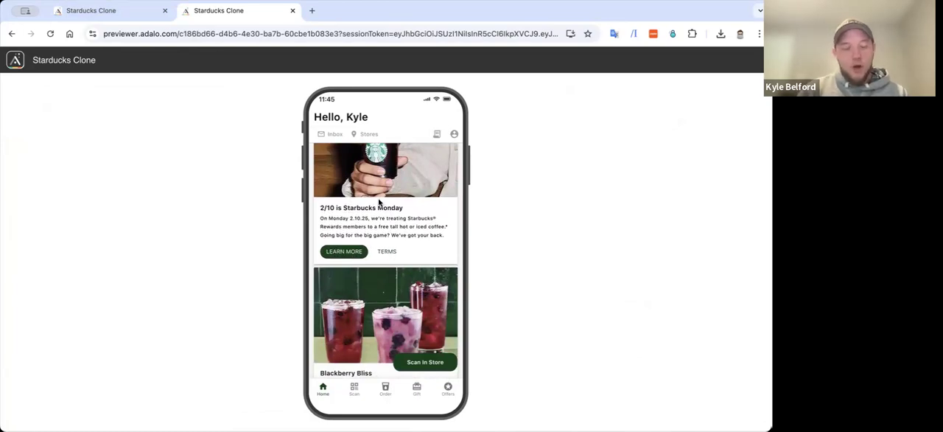
{"action": "scroll", "scroll_direction": "down", "scroll_amount": 3}
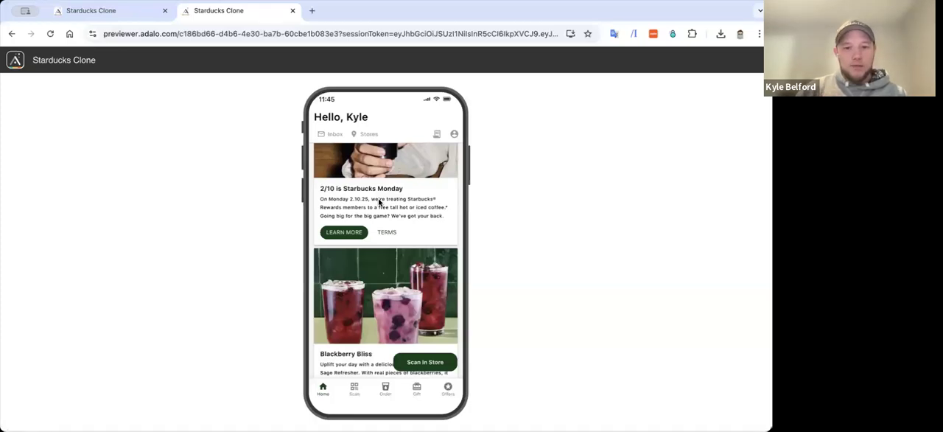
{"action": "scroll", "scroll_direction": "down", "scroll_amount": 3}
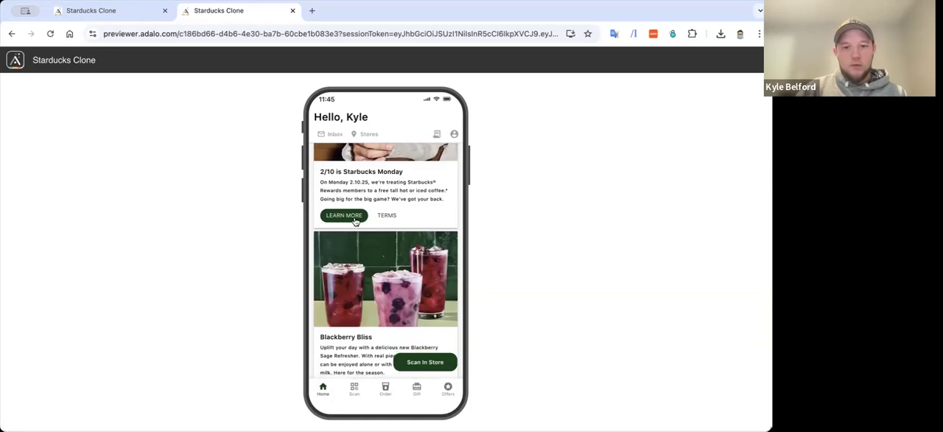
{"action": "scroll", "scroll_direction": "down", "scroll_amount": 3}
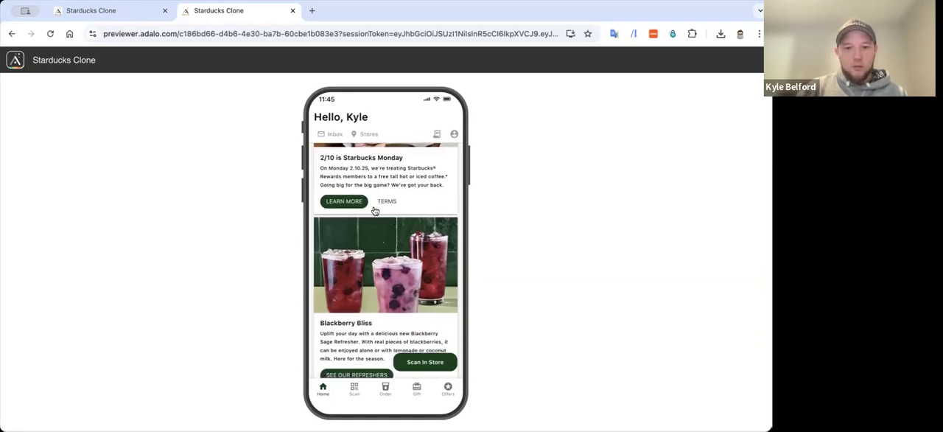
{"action": "scroll", "scroll_direction": "down", "scroll_amount": 3}
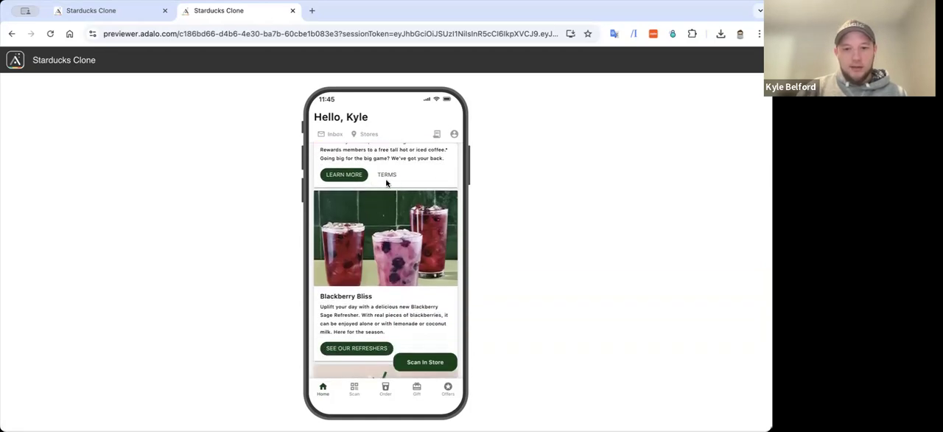
{"action": "scroll", "scroll_direction": "down", "scroll_amount": 3}
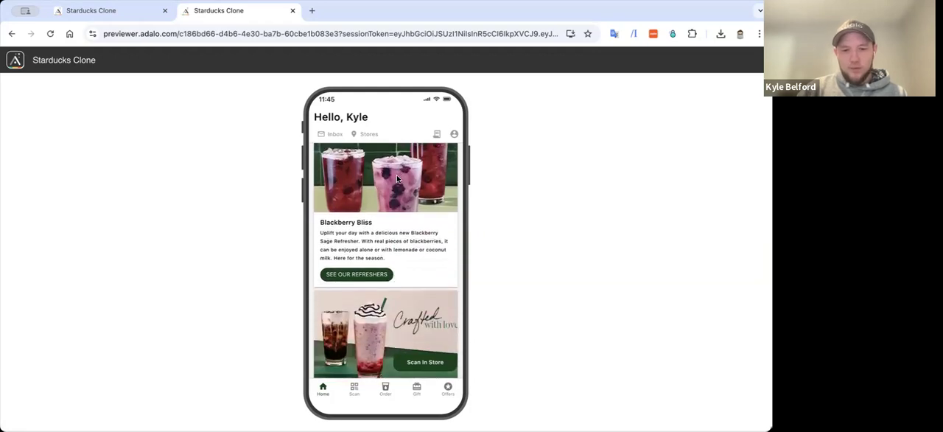
{"action": "scroll", "scroll_direction": "down", "scroll_amount": 3}
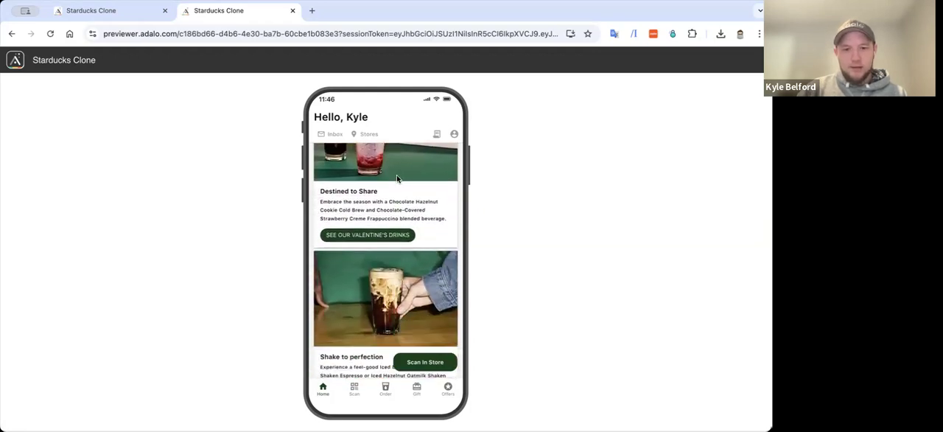
{"action": "scroll", "scroll_direction": "down", "scroll_amount": 3}
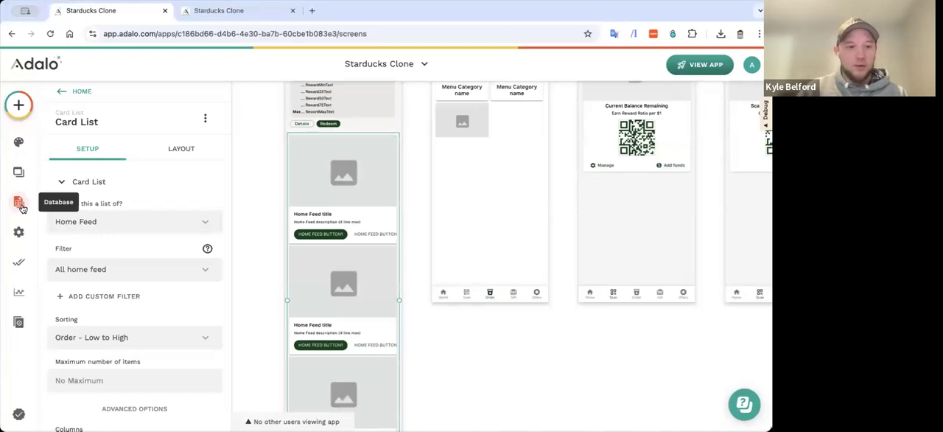
{"action": "left_click", "coordinate": [18, 202]}
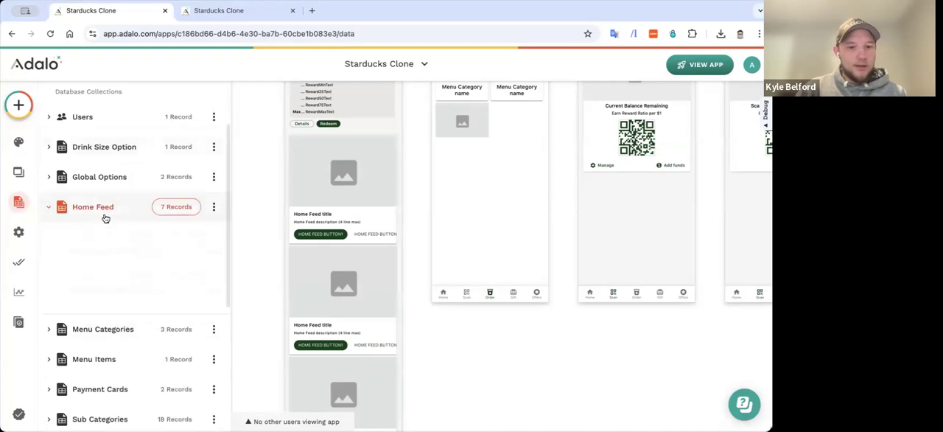
{"action": "left_click", "coordinate": [93, 207]}
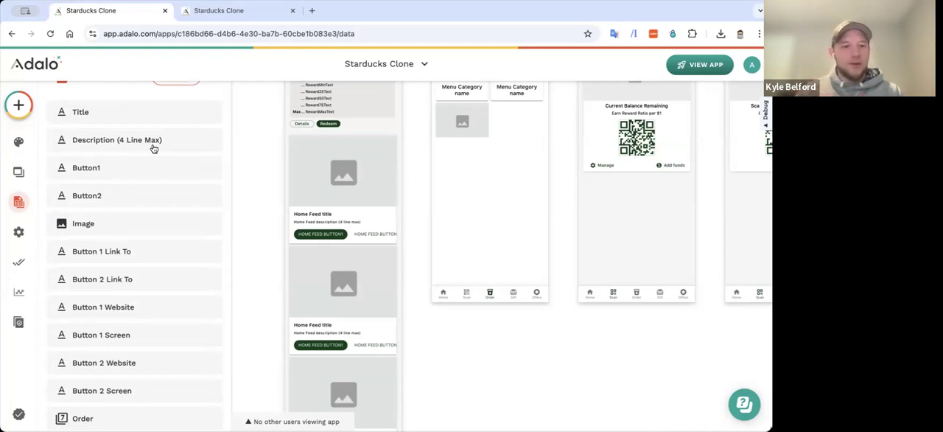
{"action": "mouse_move", "coordinate": [118, 173]}
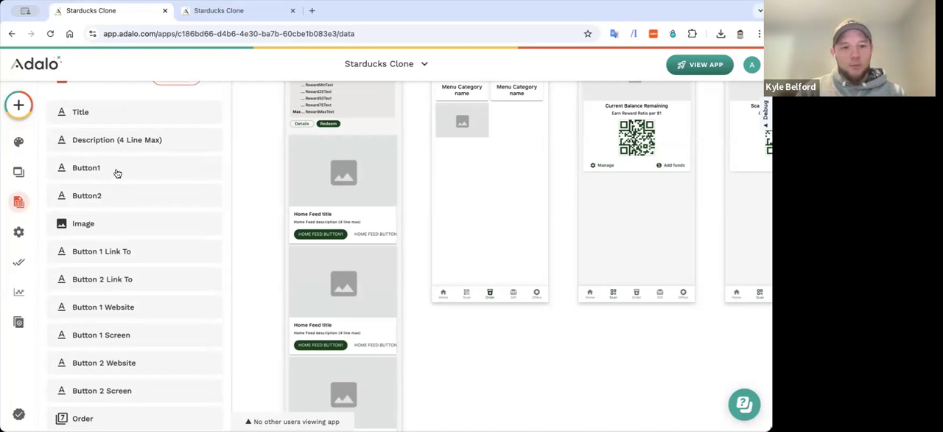
{"action": "mouse_move", "coordinate": [161, 191]}
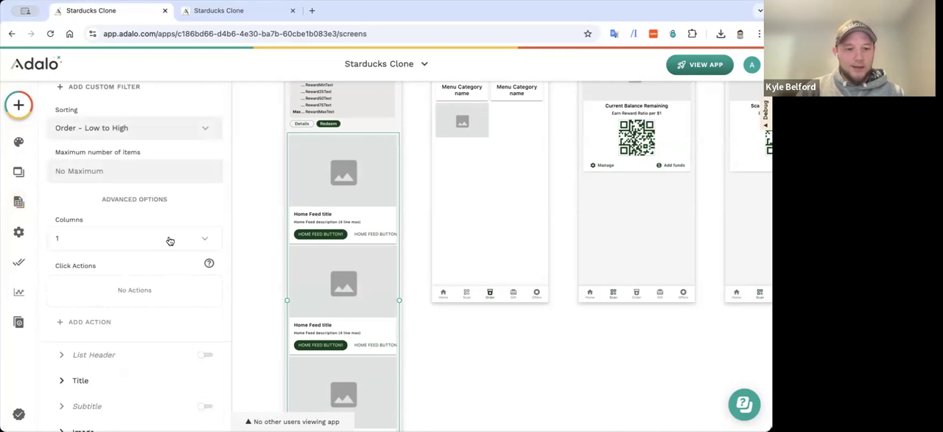
Scroll the card list panel and expand its First Button settings
{"action": "scroll", "scroll_direction": "down", "scroll_amount": 3}
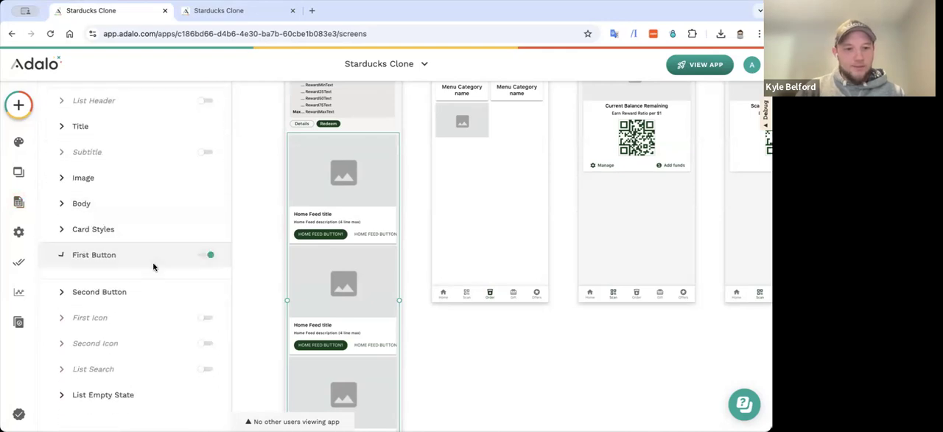
{"action": "left_click", "coordinate": [94, 254]}
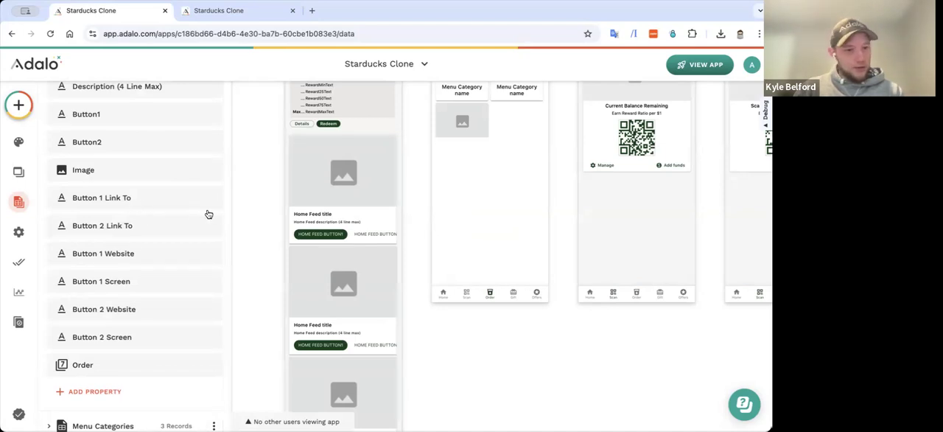
{"action": "mouse_move", "coordinate": [256, 255]}
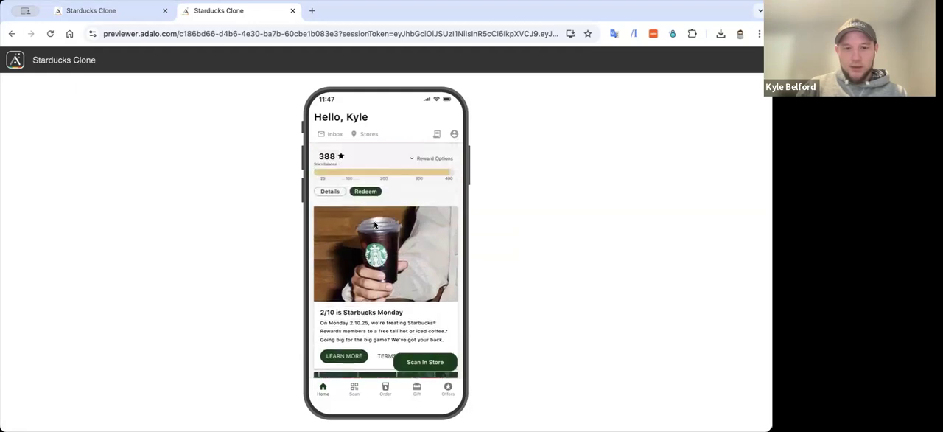
Scroll down through the home feed's promotional cards in the preview
{"action": "scroll", "scroll_direction": "down", "scroll_amount": 3}
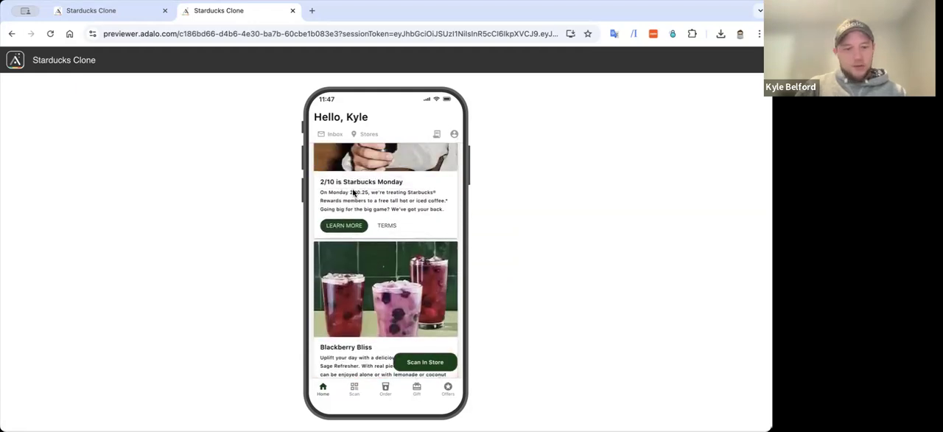
{"action": "scroll", "scroll_direction": "down", "scroll_amount": 3}
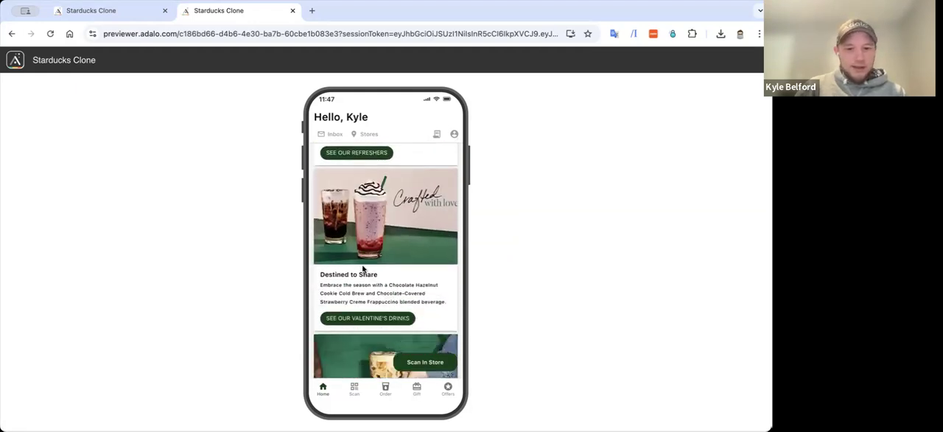
{"action": "scroll", "scroll_direction": "down", "scroll_amount": 3}
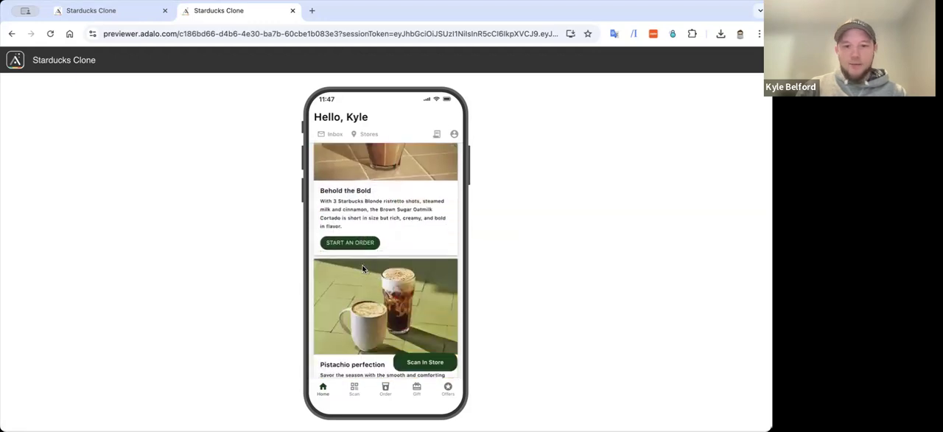
{"action": "scroll", "scroll_direction": "down", "scroll_amount": 3}
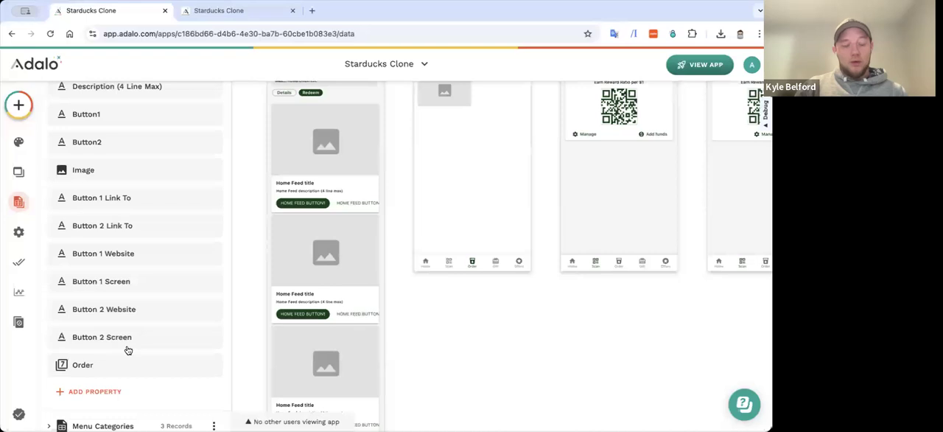
Leave the Home Feed database and return to editing the app's screens
{"action": "left_click", "coordinate": [82, 365]}
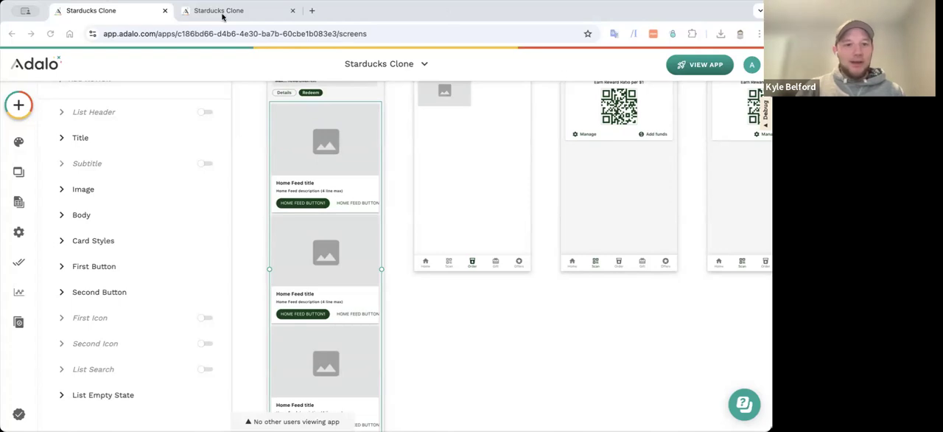
In the preview, browse Order > Drinks > Hot Coffee, back out, then open Scan
{"action": "left_click", "coordinate": [699, 64]}
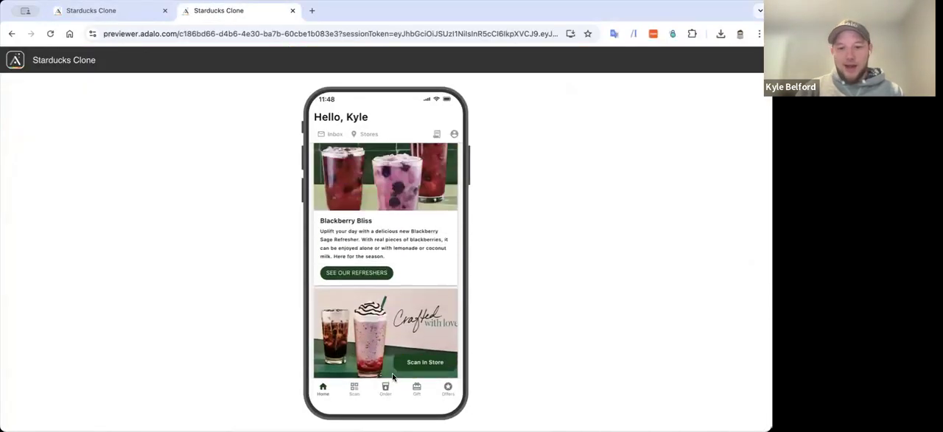
{"action": "left_click", "coordinate": [386, 389]}
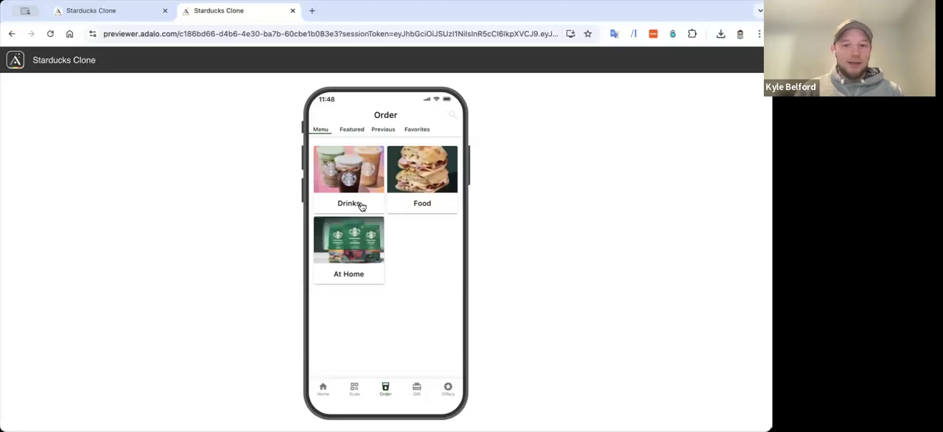
{"action": "left_click", "coordinate": [348, 177]}
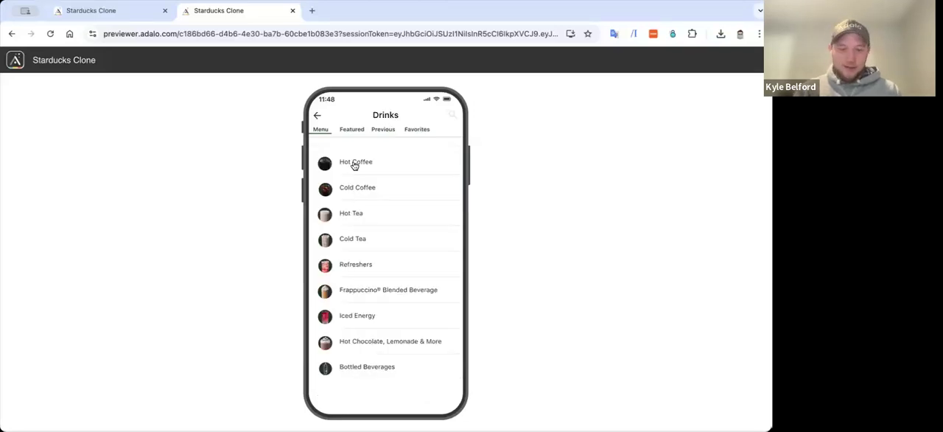
{"action": "left_click", "coordinate": [356, 161]}
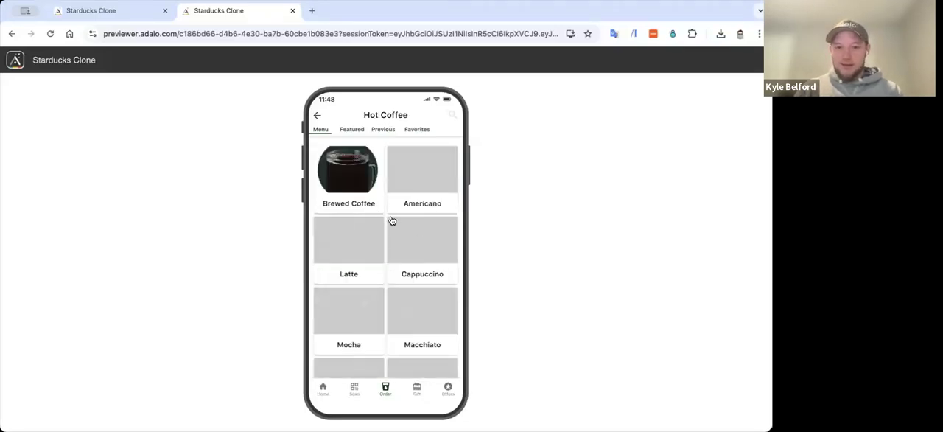
{"action": "left_click", "coordinate": [317, 115]}
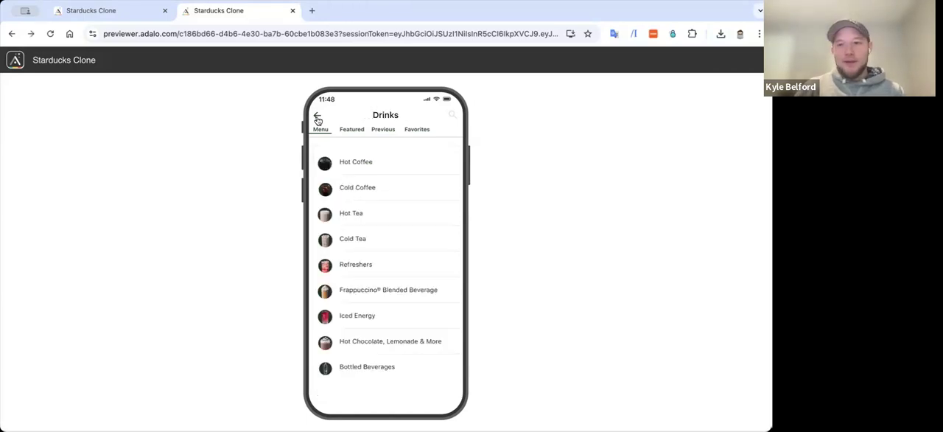
{"action": "left_click", "coordinate": [317, 118]}
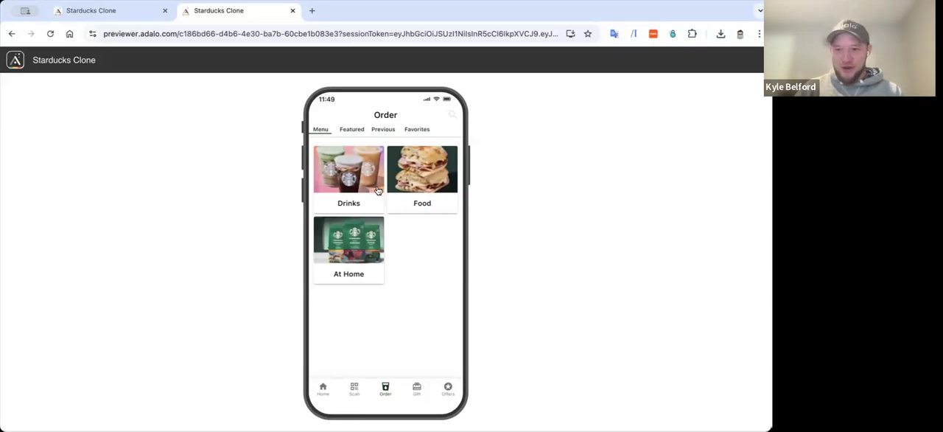
{"action": "mouse_move", "coordinate": [353, 207]}
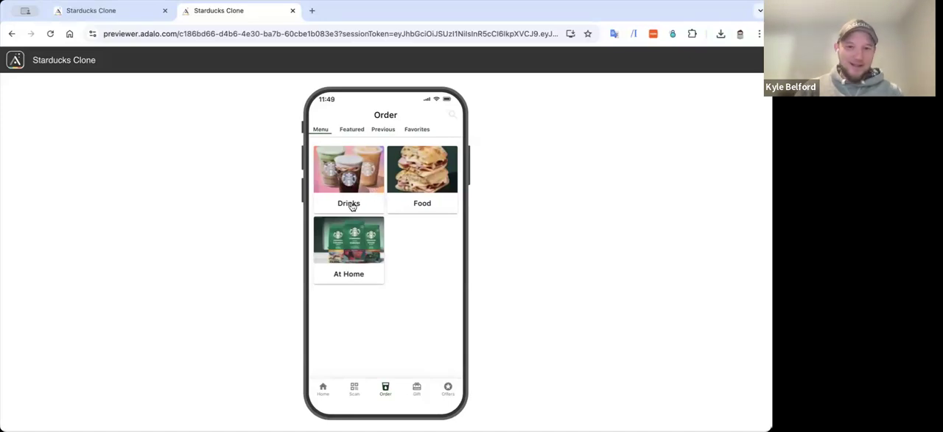
{"action": "mouse_move", "coordinate": [323, 133]}
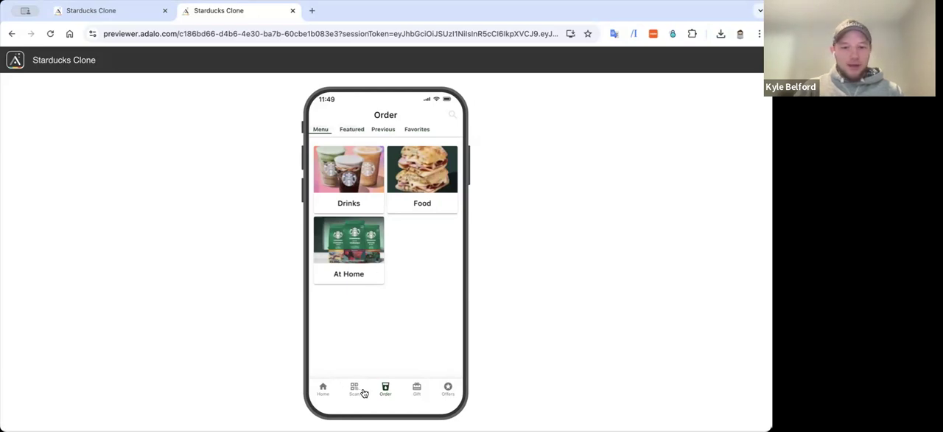
{"action": "left_click", "coordinate": [355, 388]}
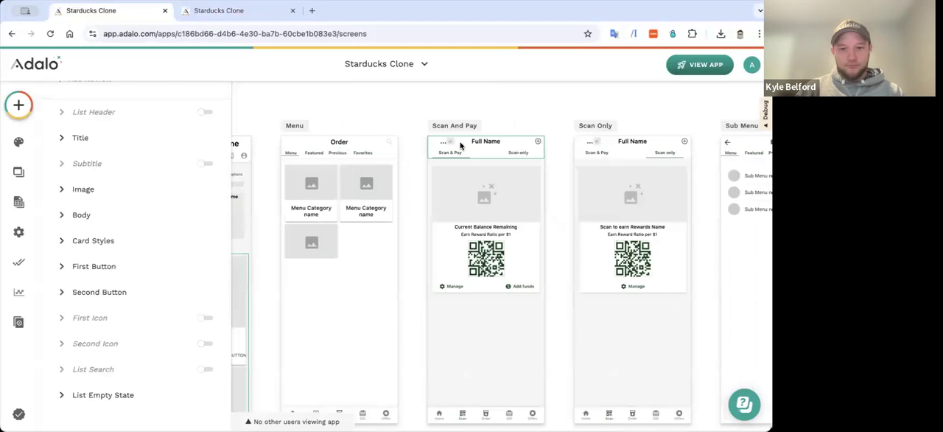
Inspect the Scan & Pay button's styles, then return to the preview's home screen
{"action": "left_click", "coordinate": [451, 153]}
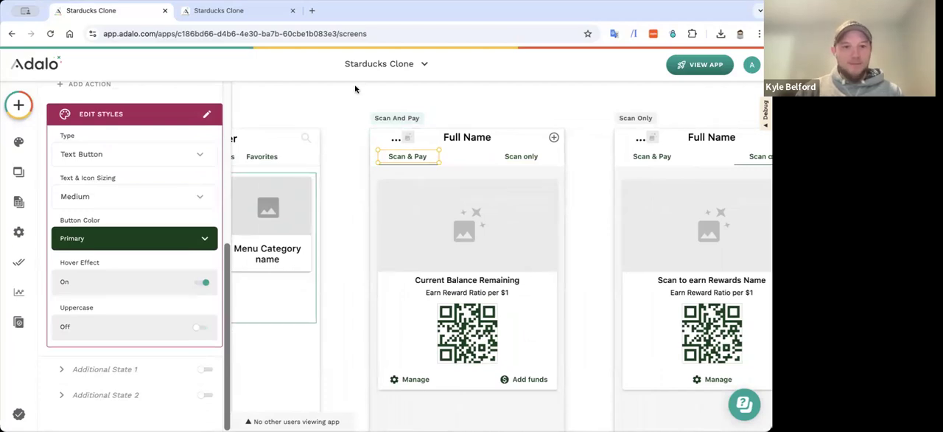
{"action": "left_click", "coordinate": [700, 65]}
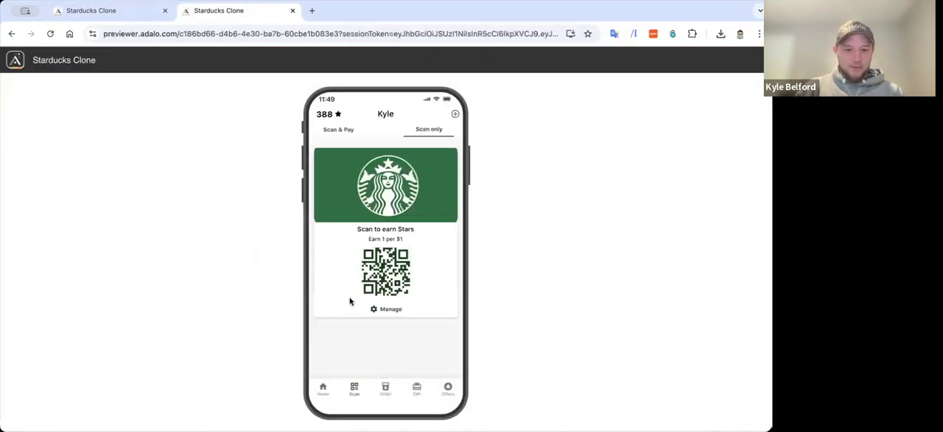
{"action": "left_click", "coordinate": [323, 388]}
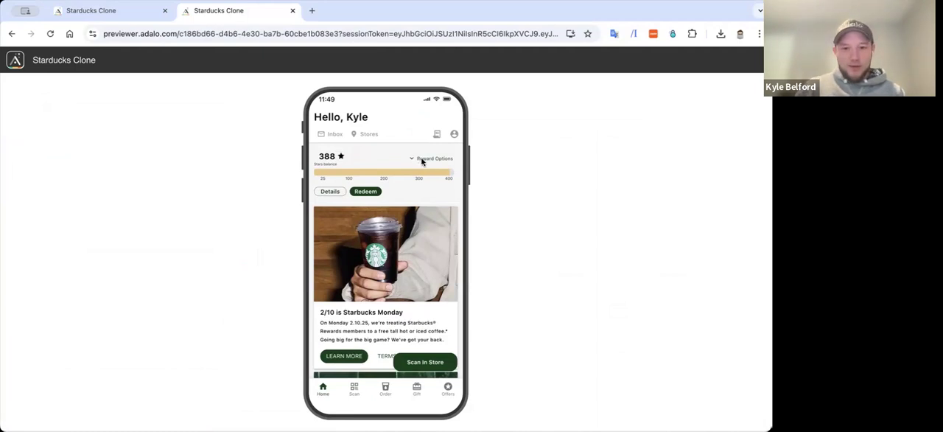
Switch the user's Global Option to cupcakes, then check the Scan and Home screens
{"action": "left_click", "coordinate": [434, 159]}
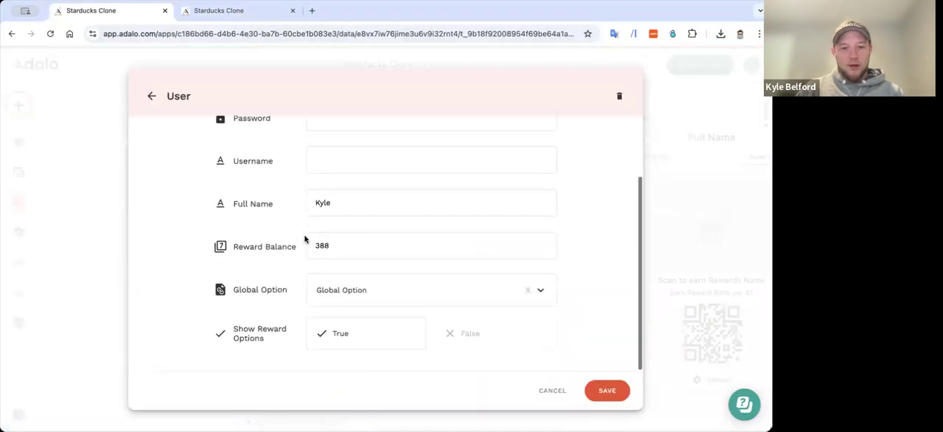
{"action": "left_click", "coordinate": [432, 289]}
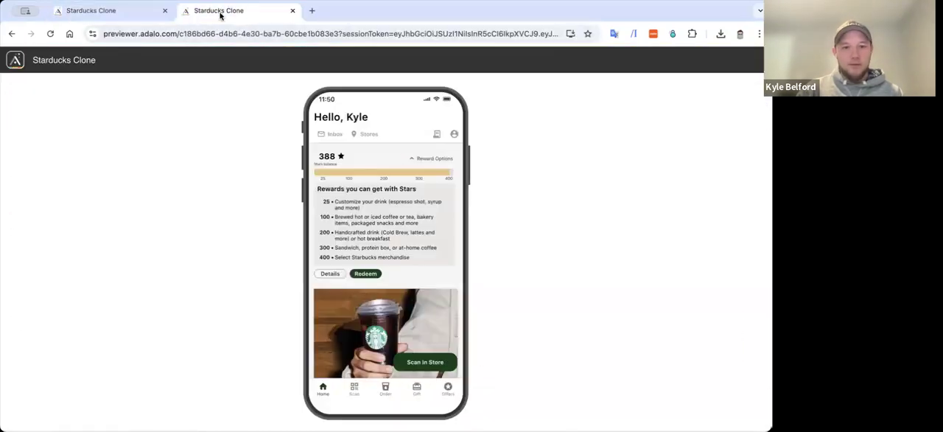
{"action": "left_click", "coordinate": [354, 387]}
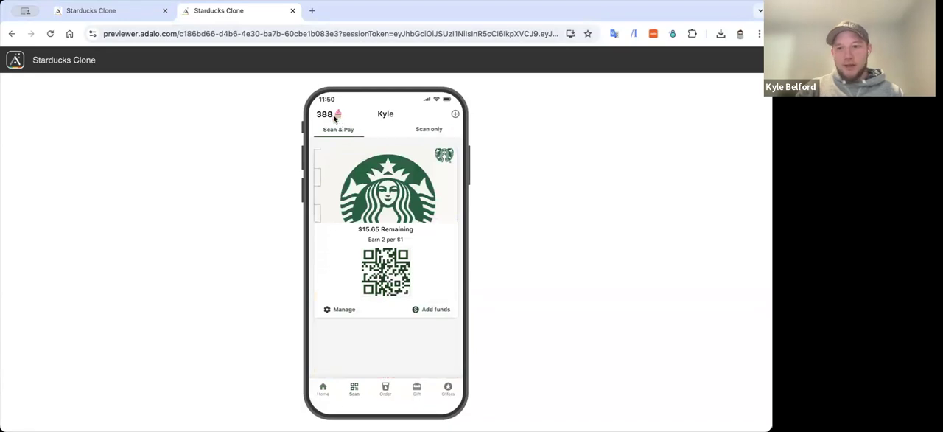
{"action": "left_click", "coordinate": [323, 388]}
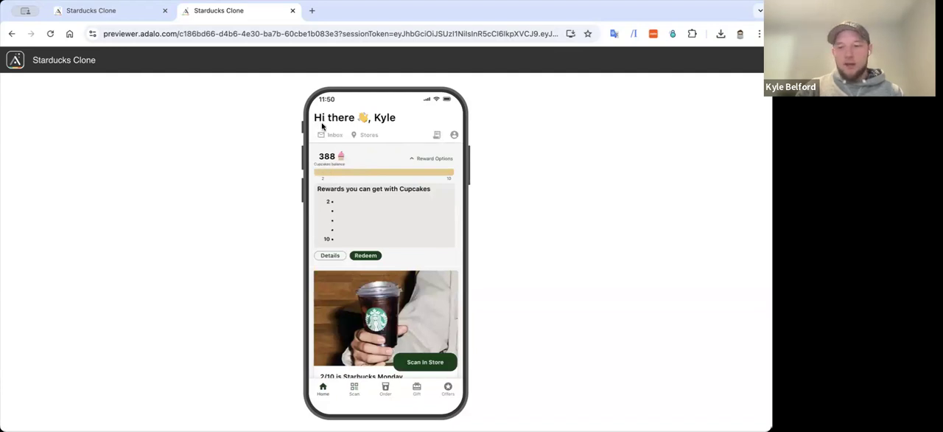
{"action": "mouse_move", "coordinate": [340, 135]}
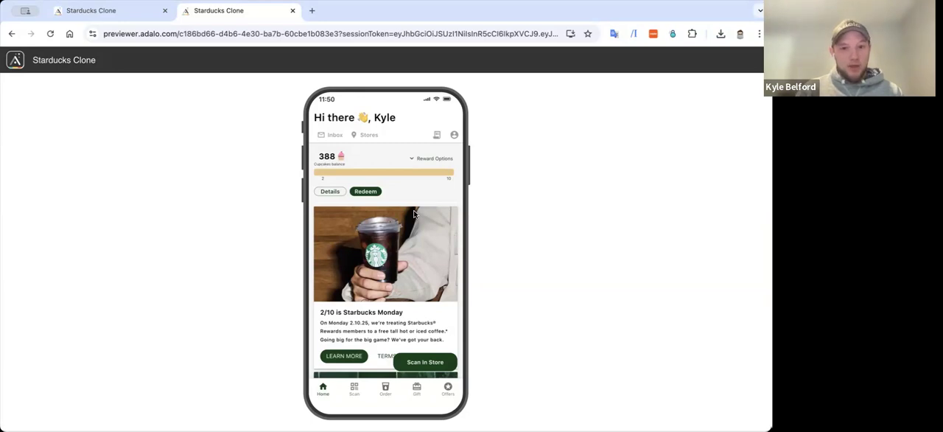
{"action": "mouse_move", "coordinate": [177, 177]}
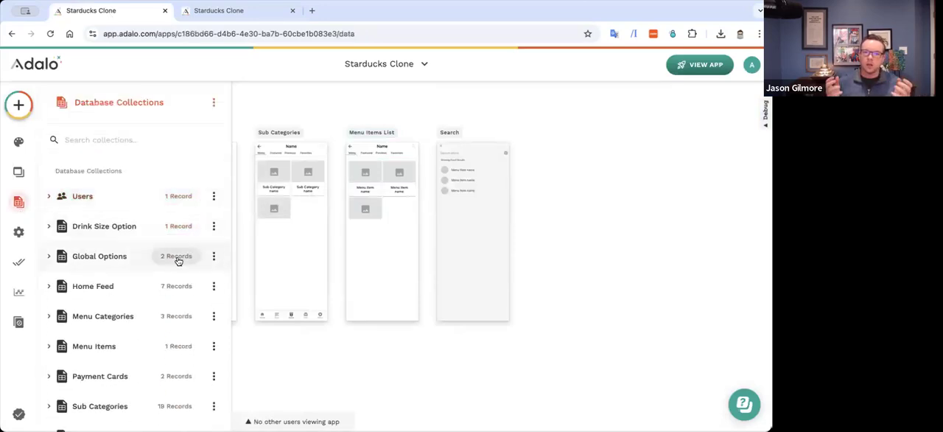
Relink the user record's Global Option, restoring the 388-star balance
{"action": "left_click", "coordinate": [100, 256]}
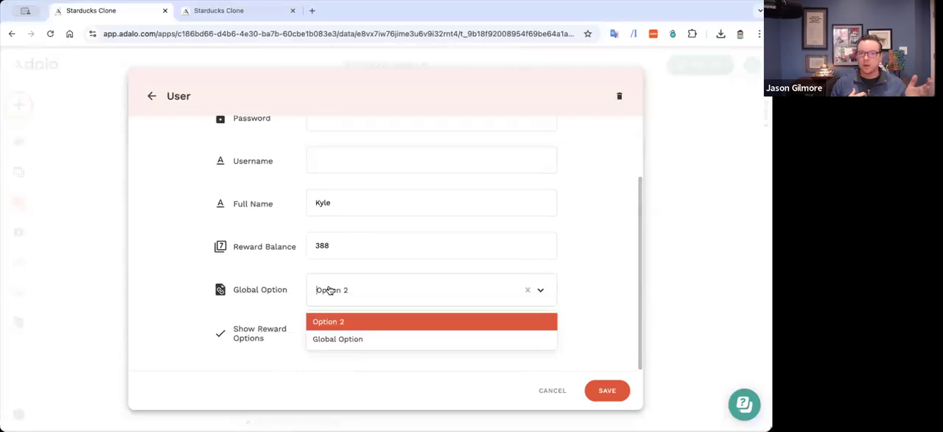
{"action": "left_click", "coordinate": [338, 339]}
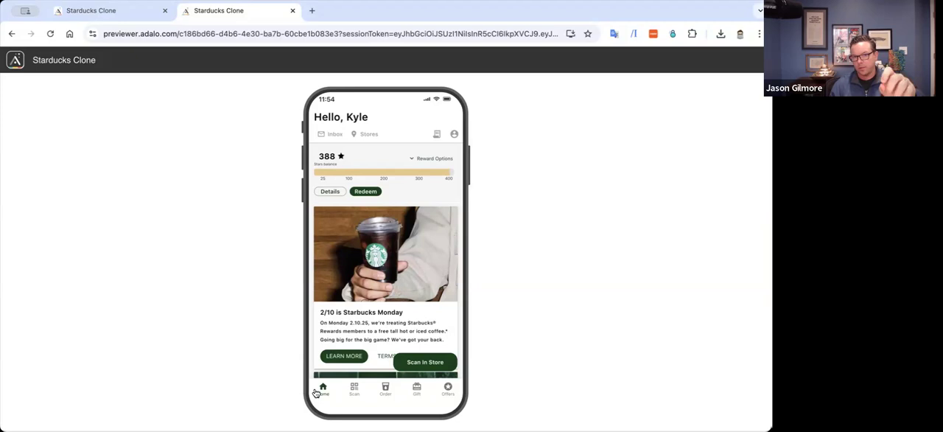
{"action": "mouse_move", "coordinate": [350, 398]}
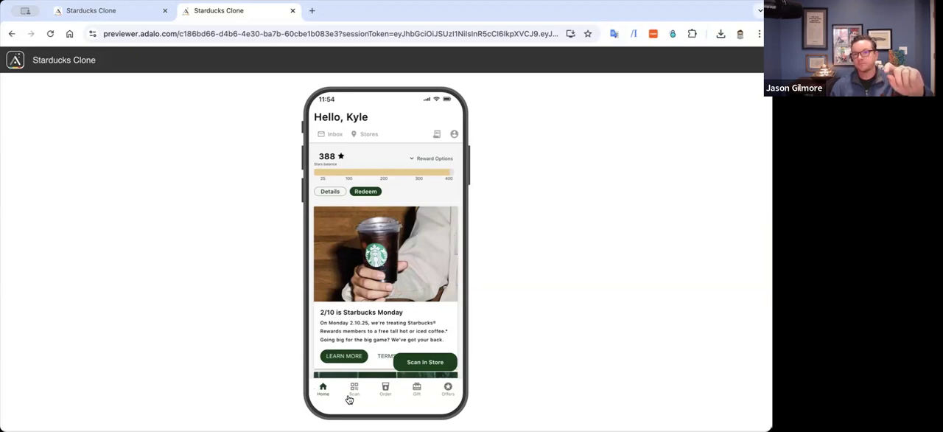
Open the Order screen listing Drinks, Food and At Home categories
{"action": "left_click", "coordinate": [386, 389]}
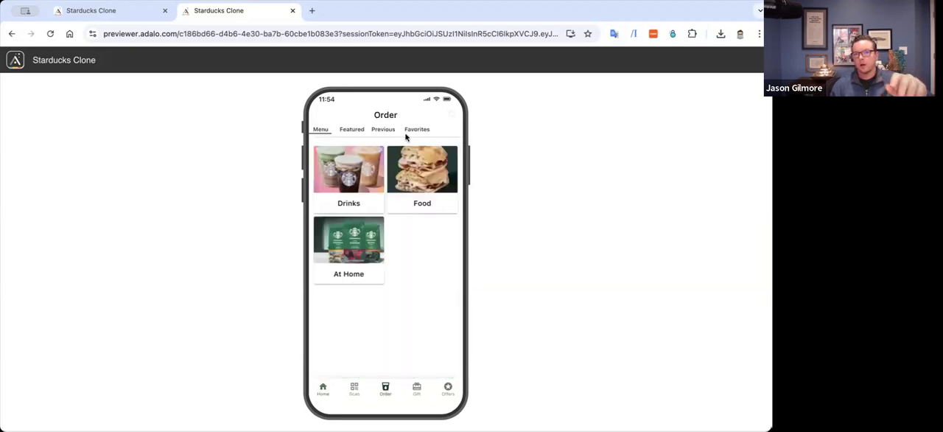